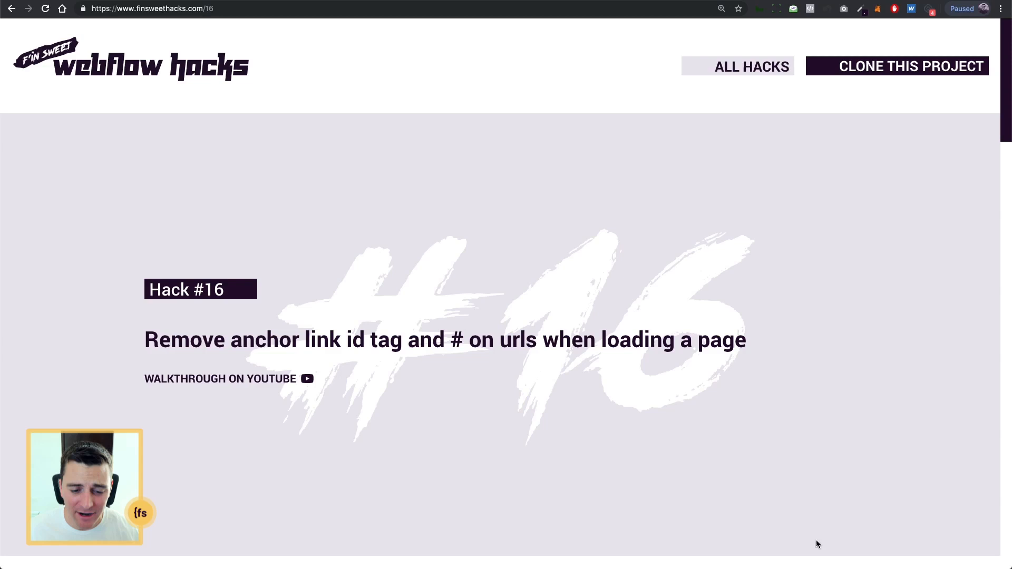
Open success/16#content from the live example, then return via the 16#content link
scroll("down", 3)
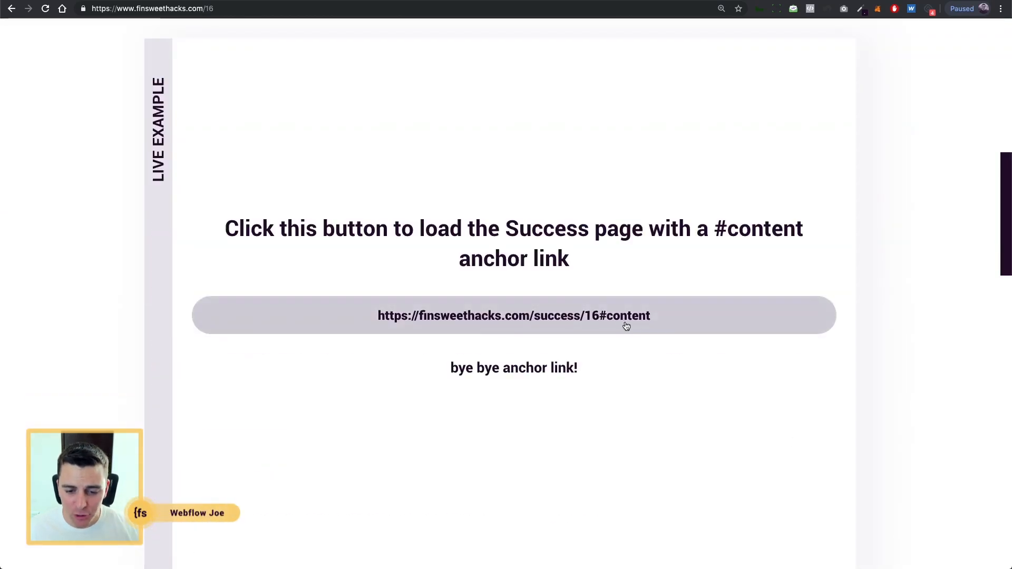
mouse_move(439, 326)
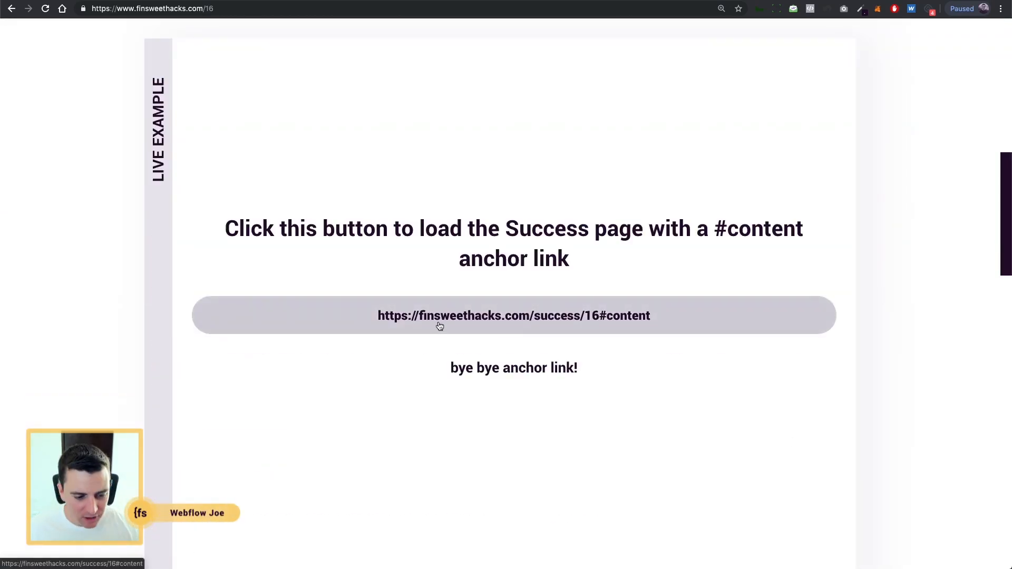
mouse_move(101, 558)
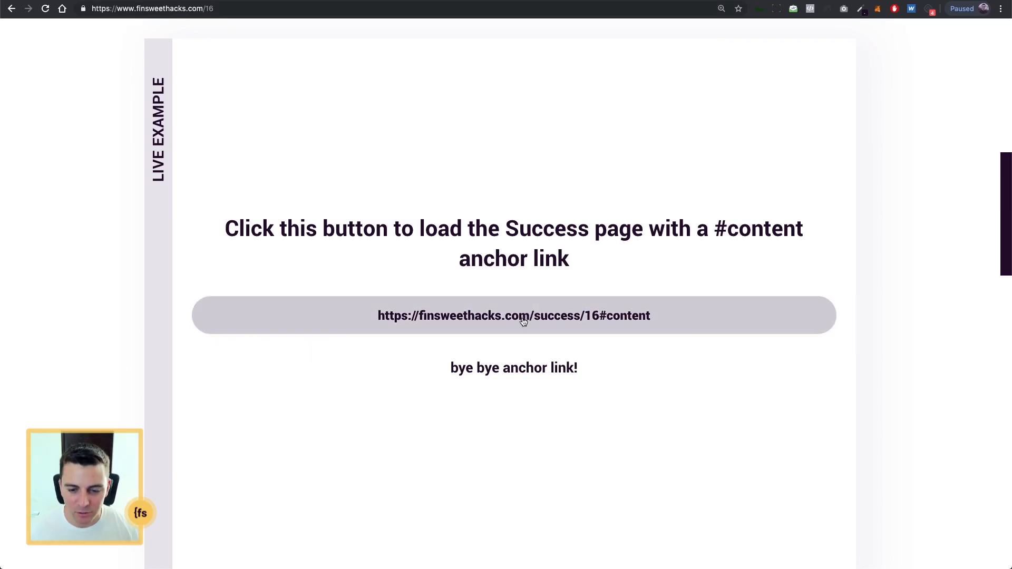
left_click(514, 315)
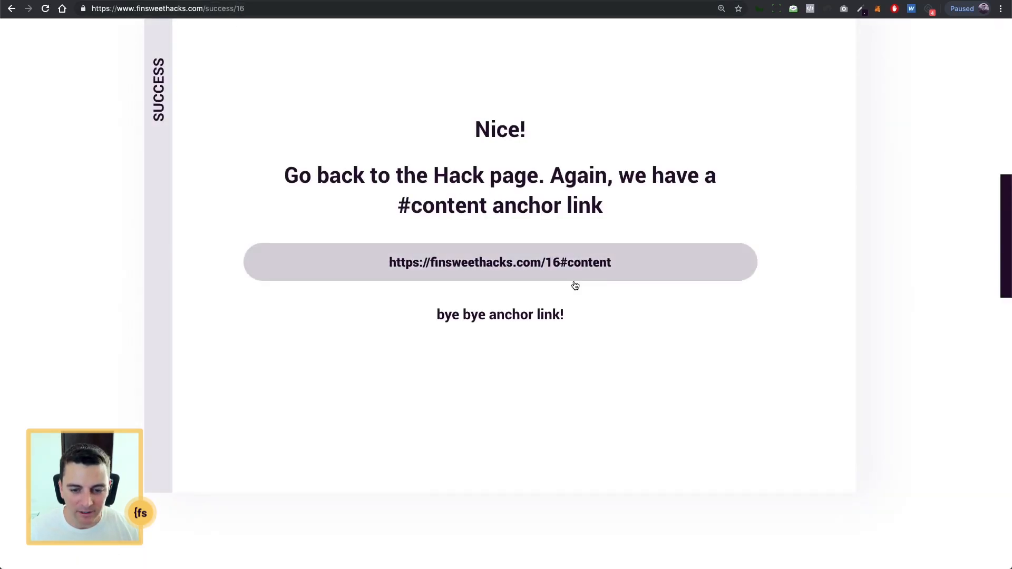
mouse_move(551, 266)
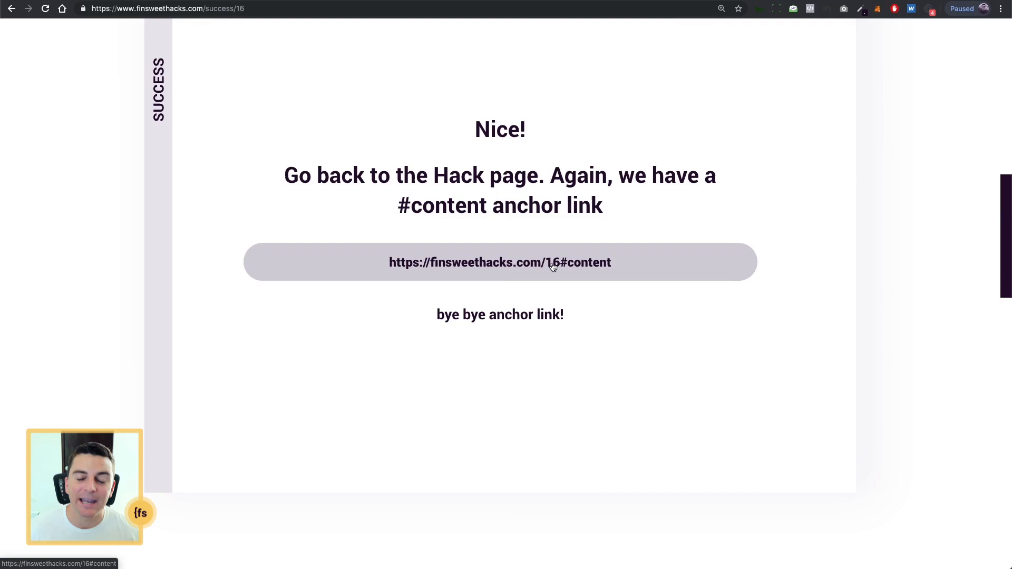
left_click(500, 262)
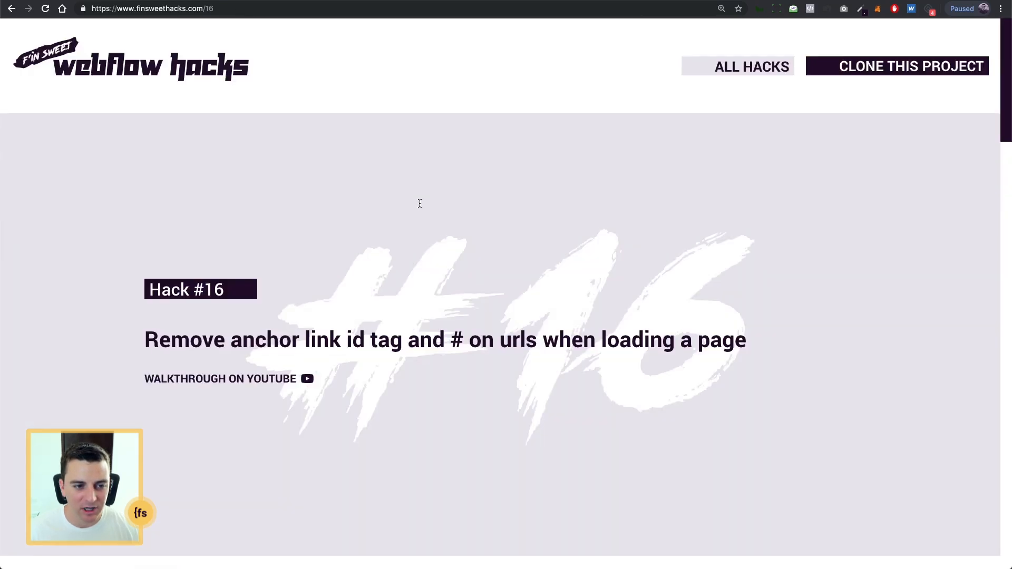
Scroll to the live example, reopen success/16#content, and scroll the Success page
scroll("down", 3)
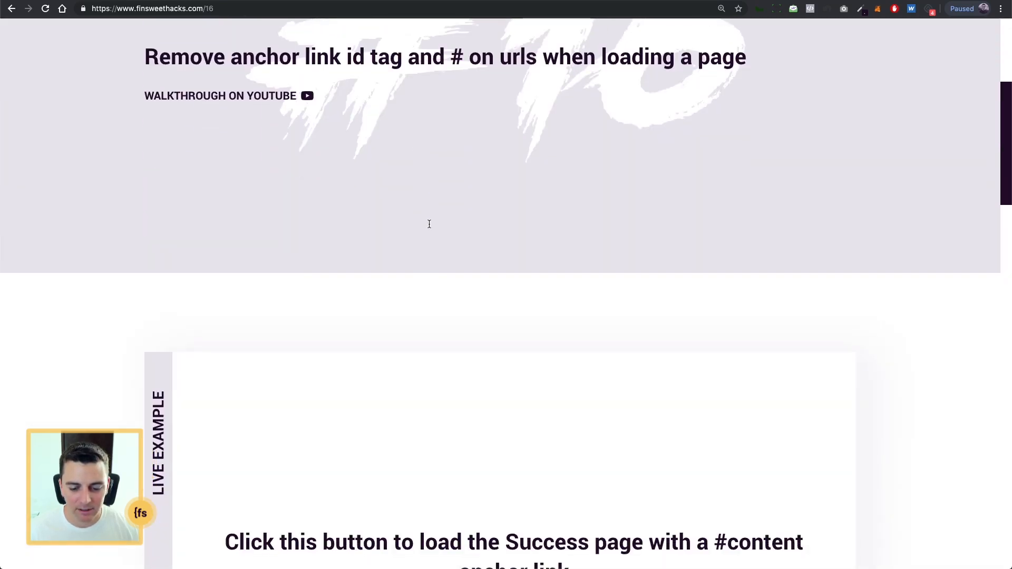
scroll("down", 3)
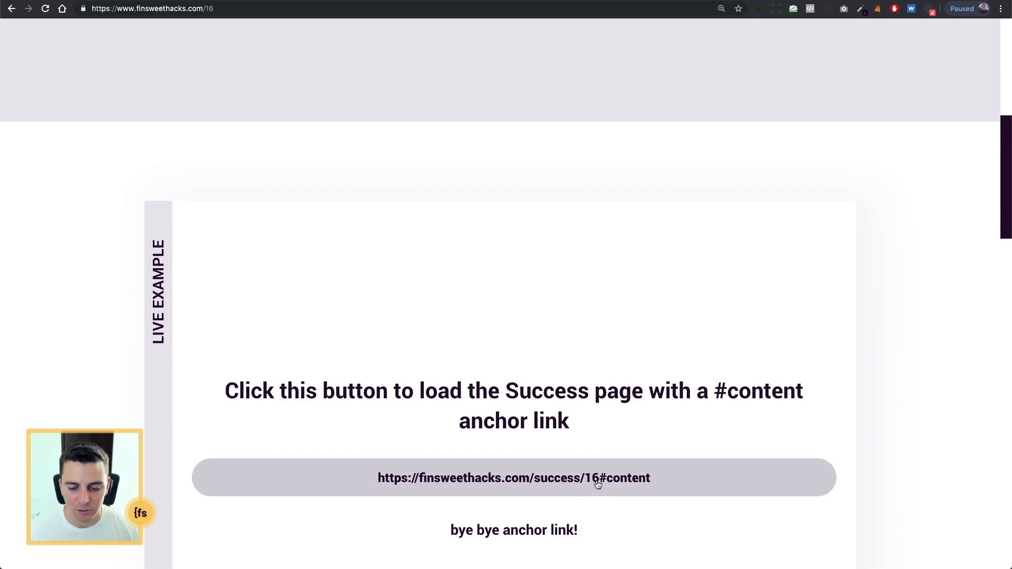
left_click(514, 477)
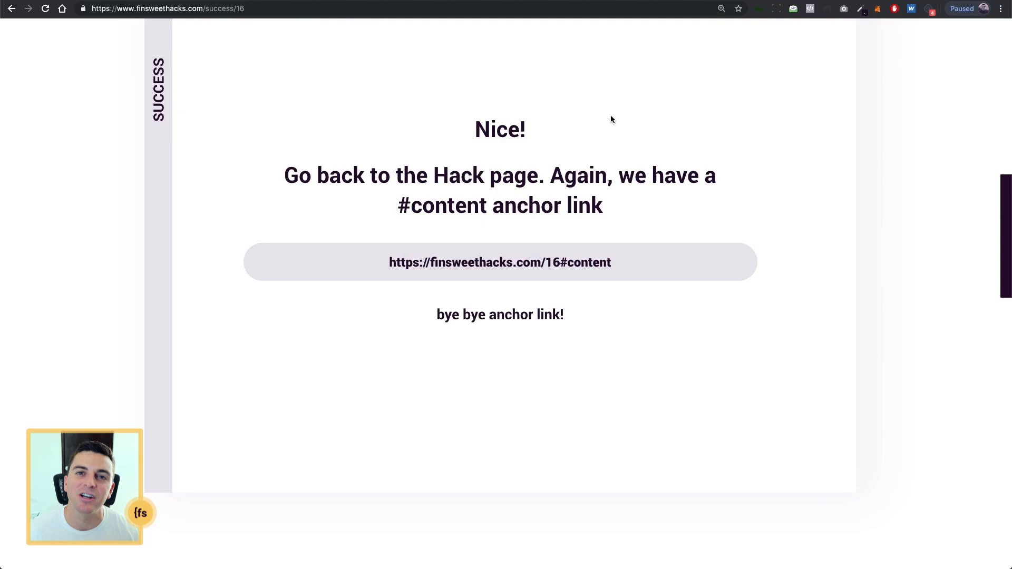
scroll("up", 3)
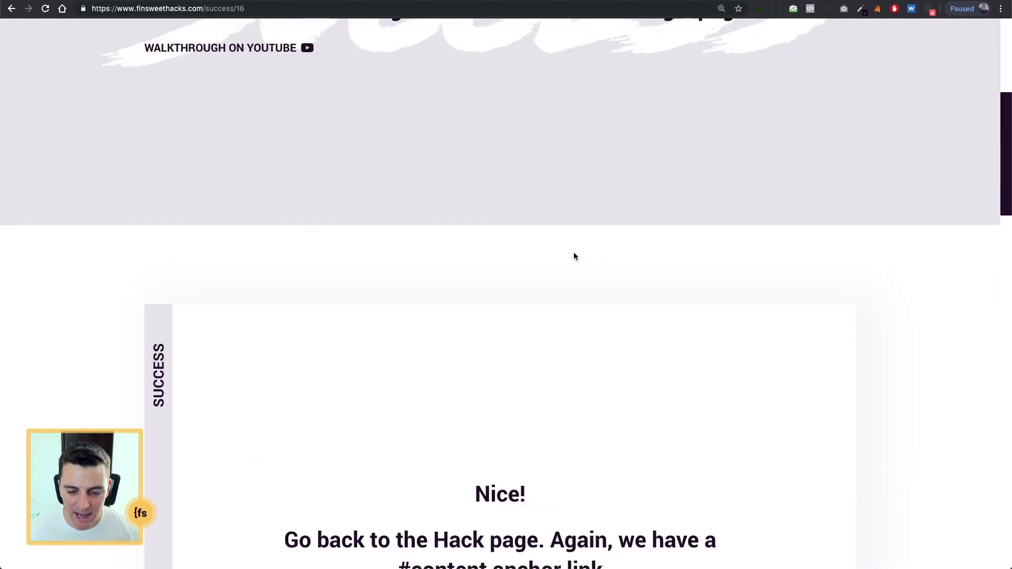
scroll("down", 3)
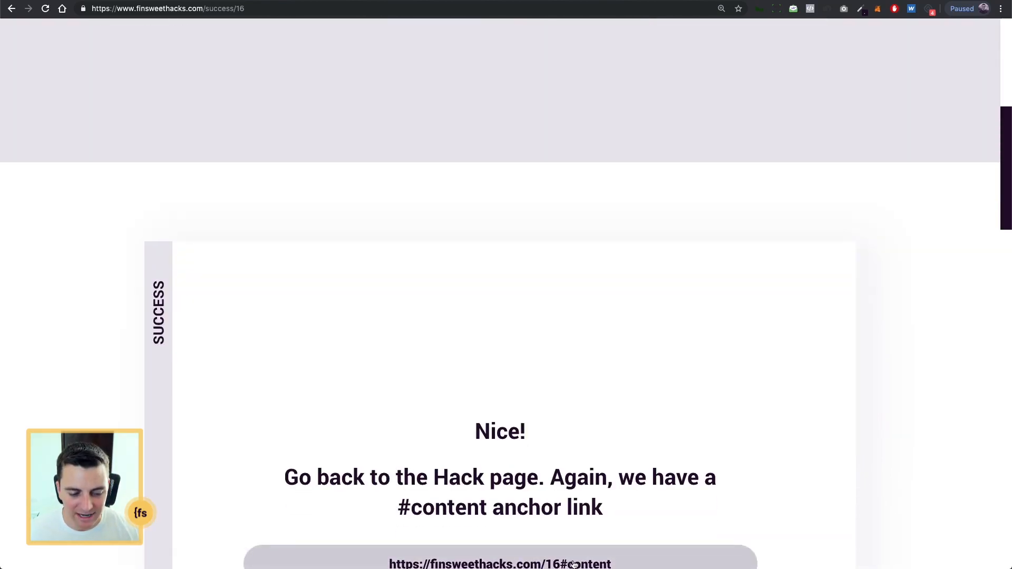
mouse_move(587, 564)
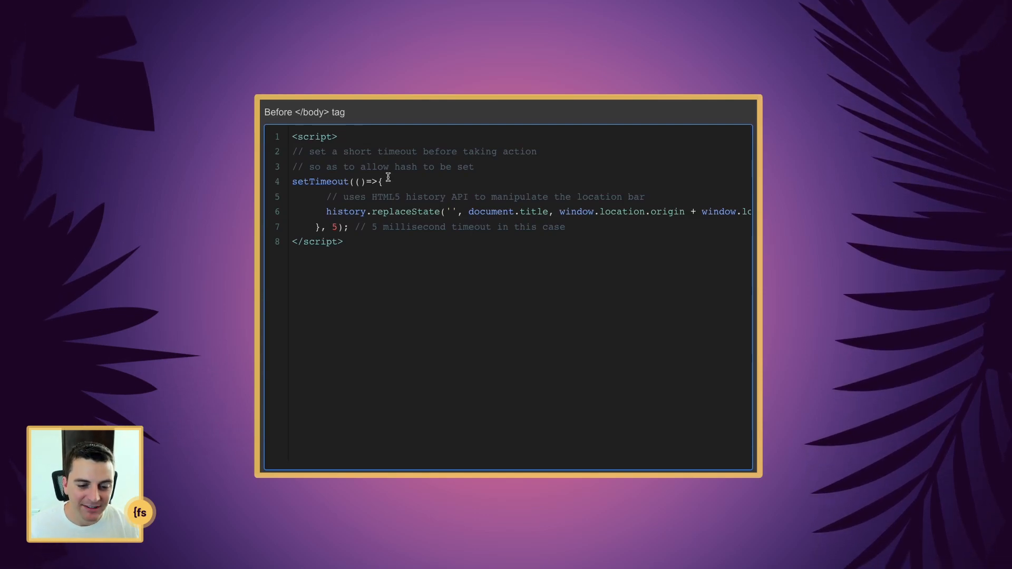
Select the Before </body> script and scroll right to reveal window.location.pathname
double_click(319, 182)
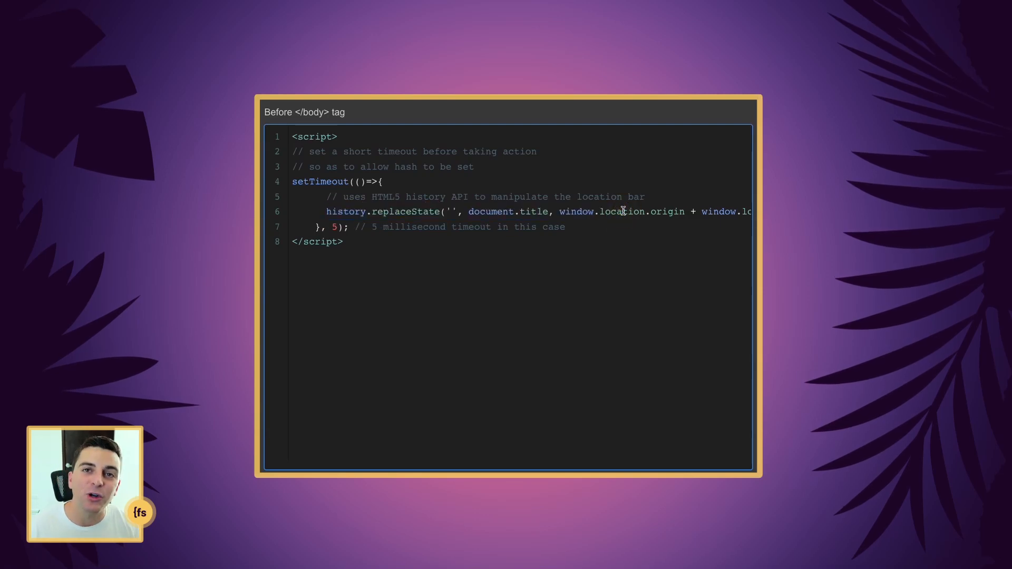
mouse_move(349, 211)
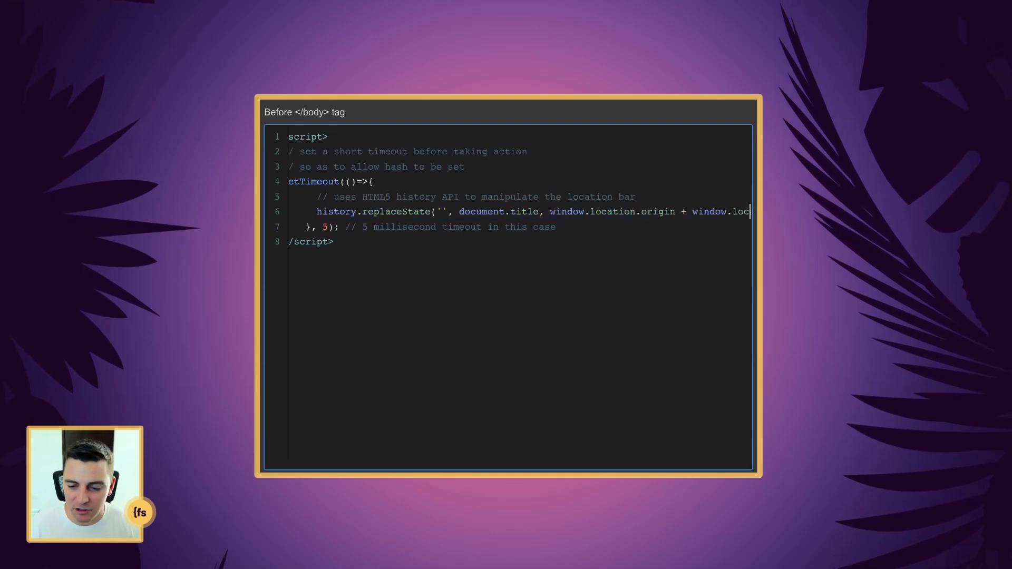
scroll("right", 3)
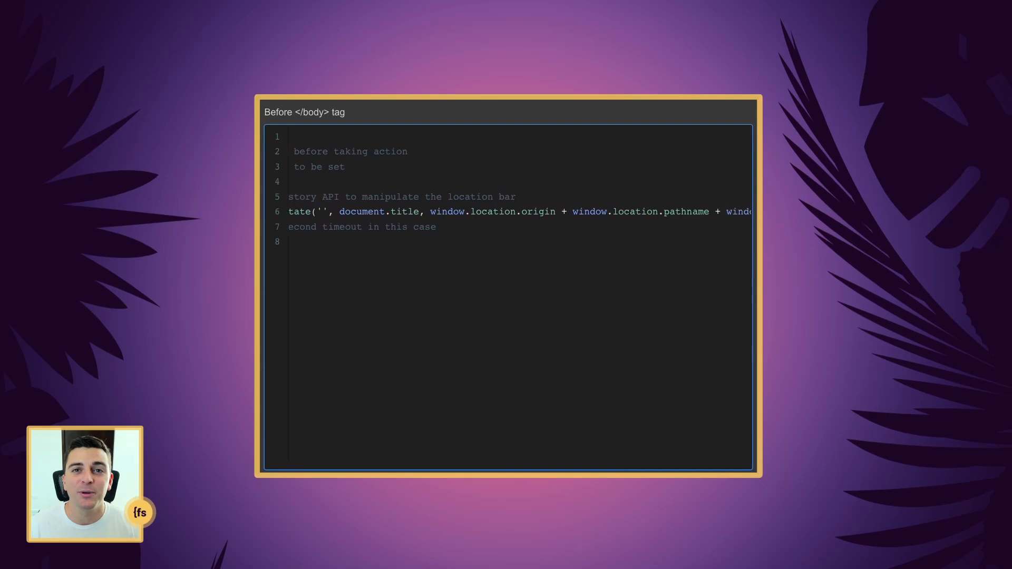